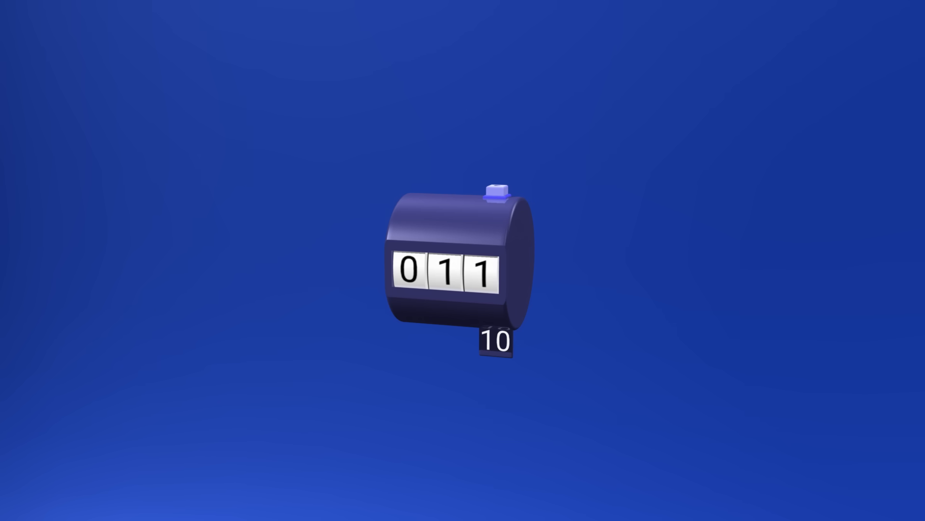
{"action": "left_click", "coordinate": [495, 190]}
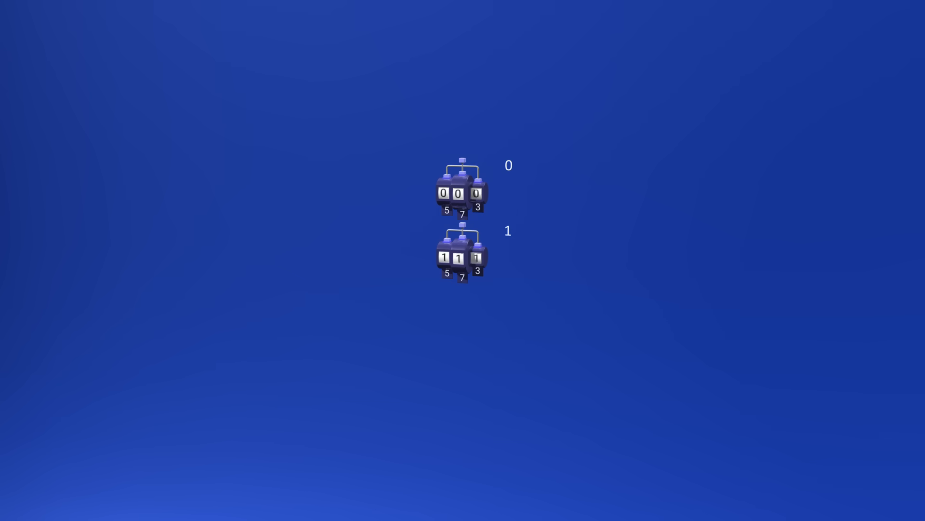
{"action": "scroll", "scroll_direction": "down", "scroll_amount": 3}
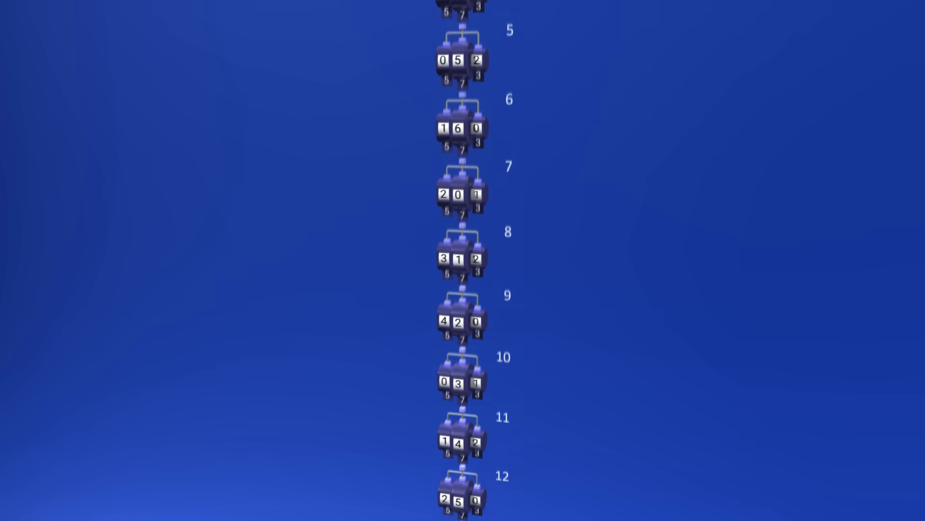
{"action": "scroll", "scroll_direction": "down", "scroll_amount": 3}
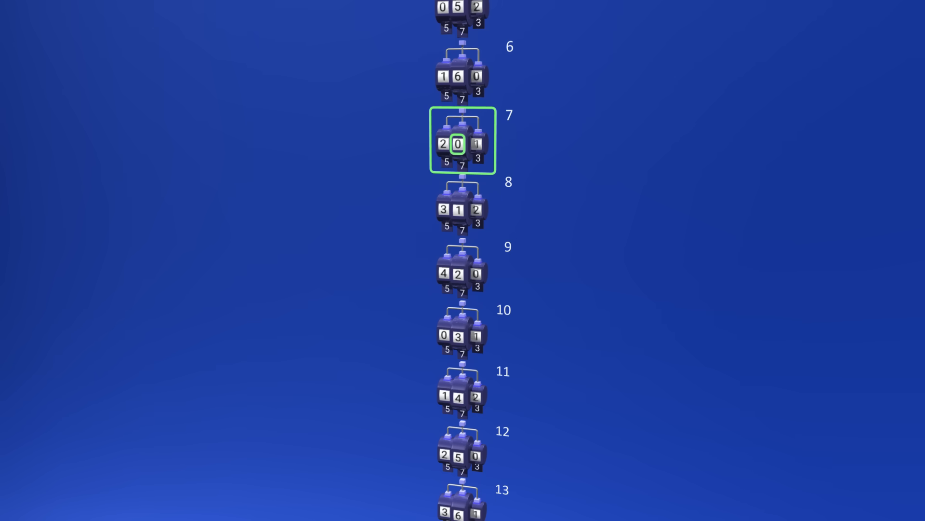
{"action": "scroll", "scroll_direction": "down", "scroll_amount": 3}
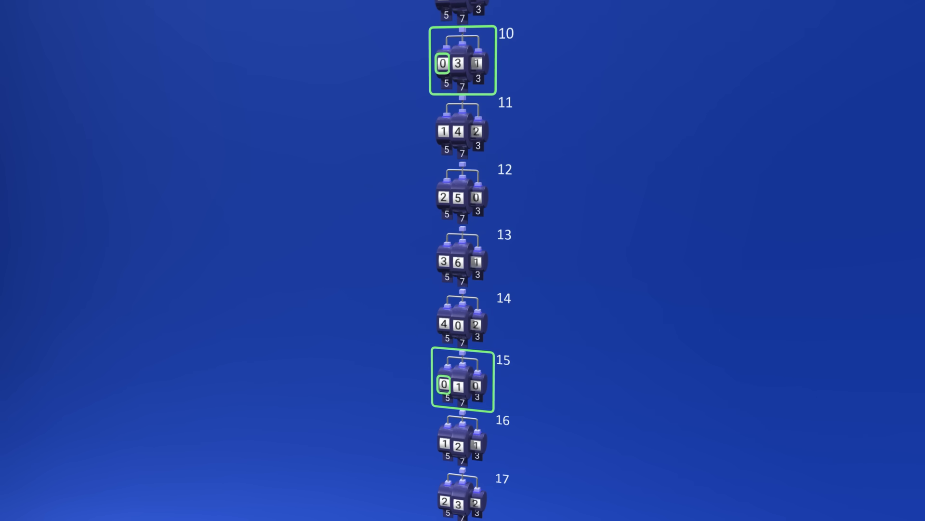
{"action": "scroll", "scroll_direction": "down", "scroll_amount": 3}
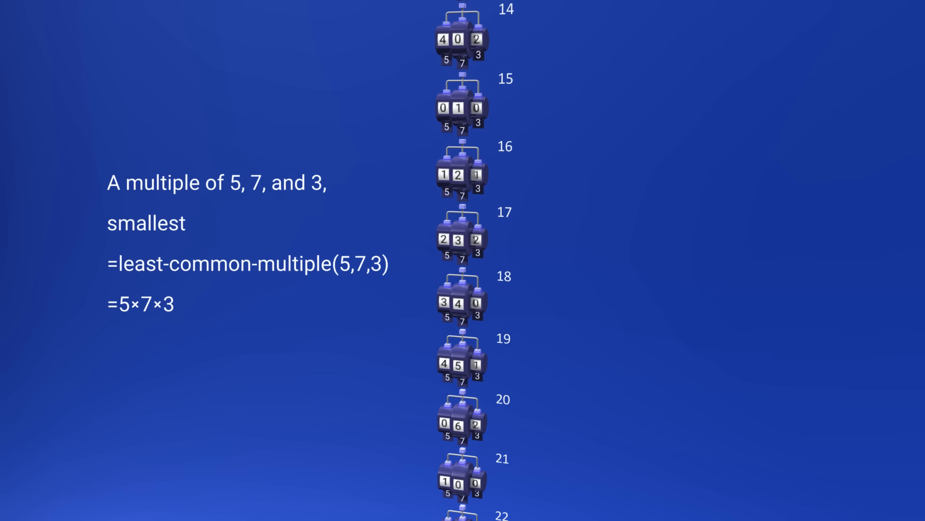
{"action": "scroll", "scroll_direction": "down", "scroll_amount": 3}
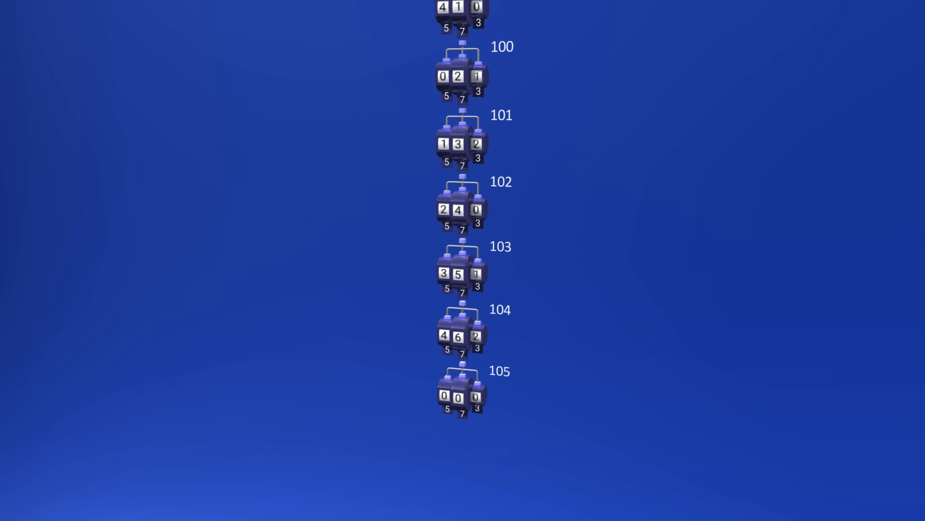
{"action": "scroll", "scroll_direction": "down", "scroll_amount": 3}
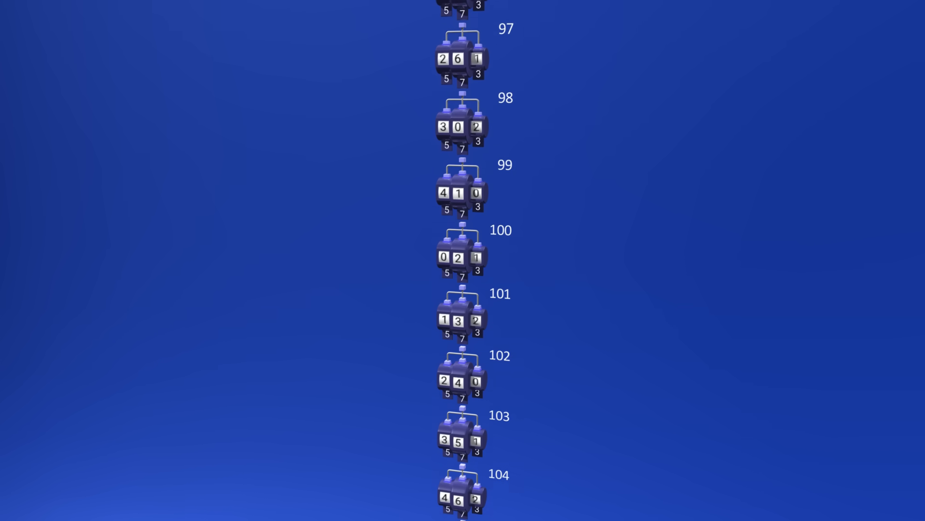
{"action": "scroll", "scroll_direction": "up", "scroll_amount": 3}
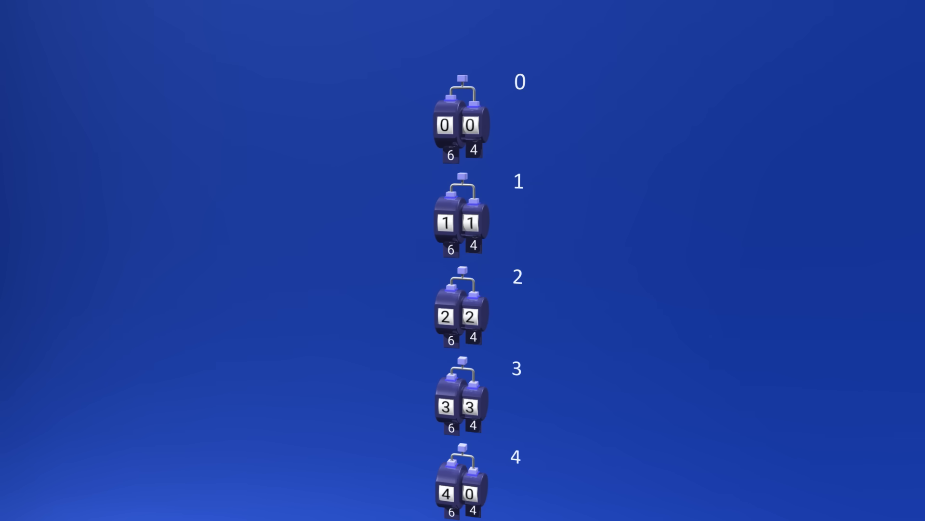
{"action": "scroll", "scroll_direction": "down", "scroll_amount": 3}
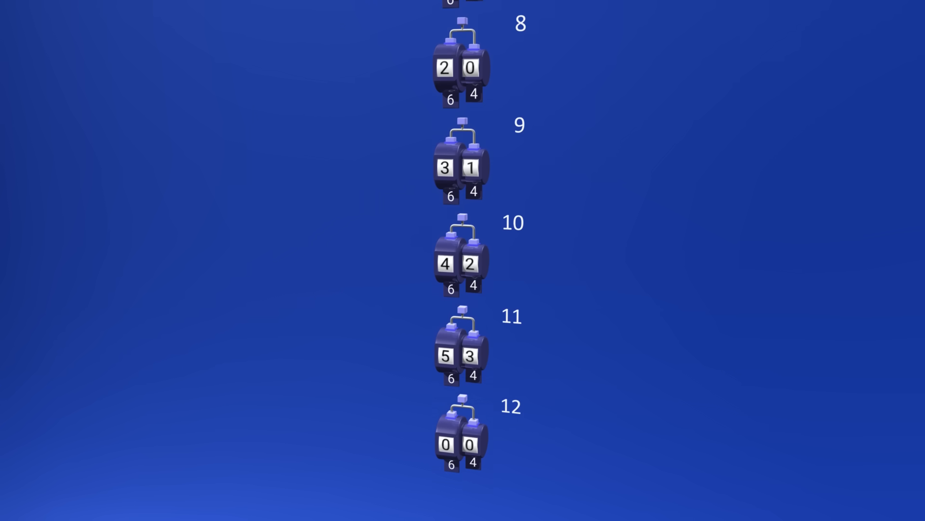
{"action": "scroll", "scroll_direction": "down", "scroll_amount": 3}
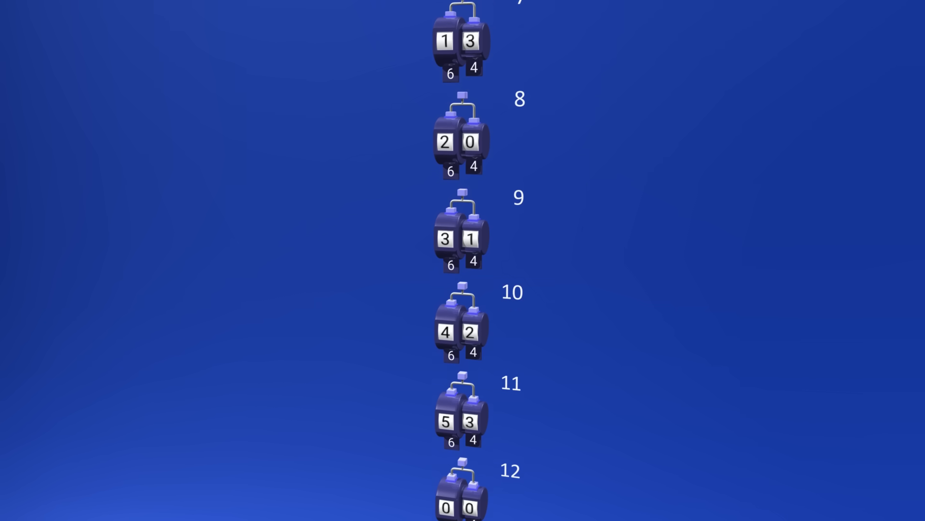
{"action": "scroll", "scroll_direction": "down", "scroll_amount": 3}
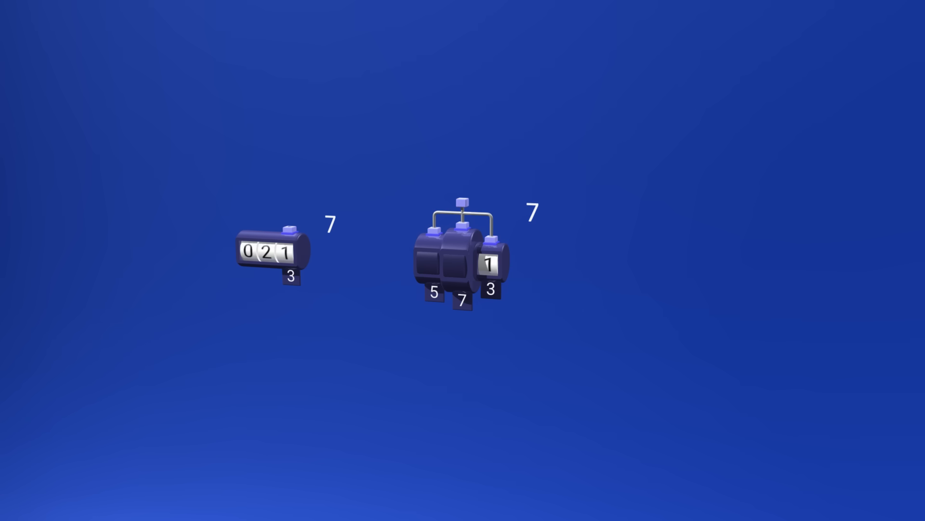
{"action": "left_click", "coordinate": [285, 254]}
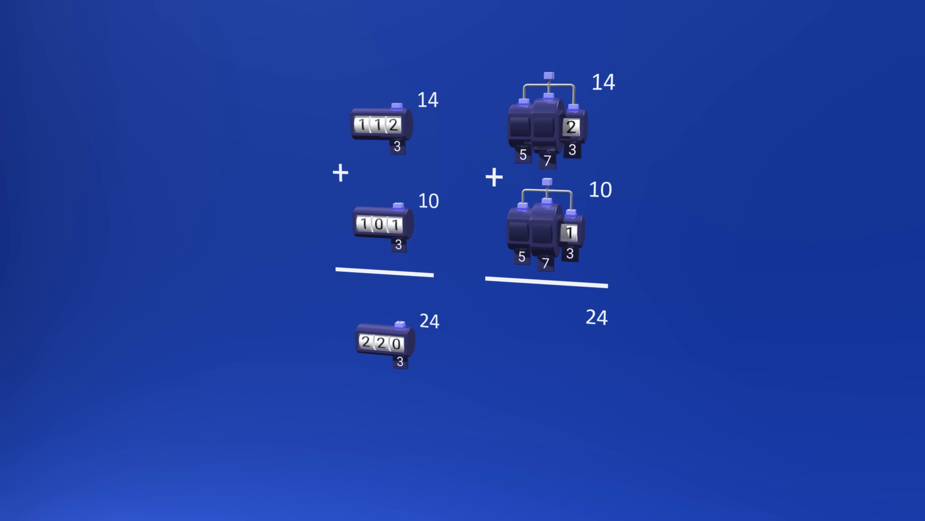
{"action": "left_click", "coordinate": [392, 125]}
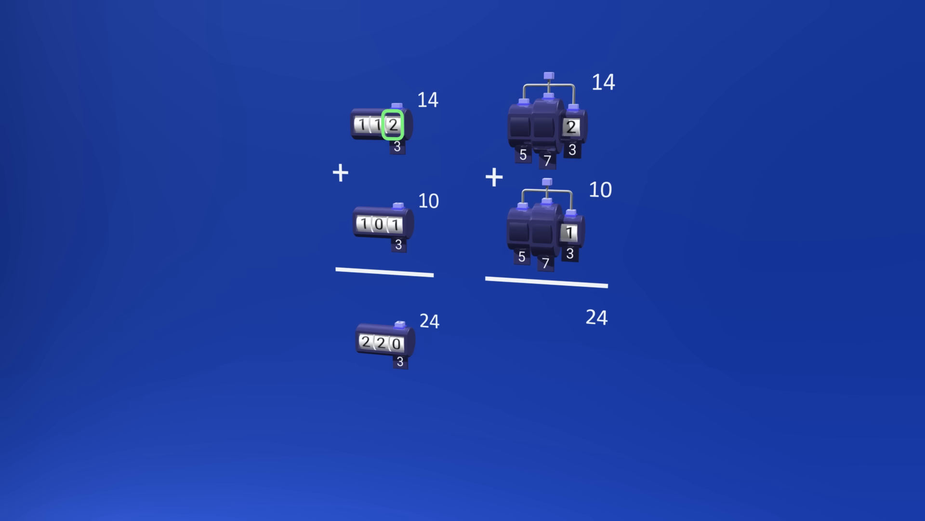
{"action": "left_click", "coordinate": [392, 224]}
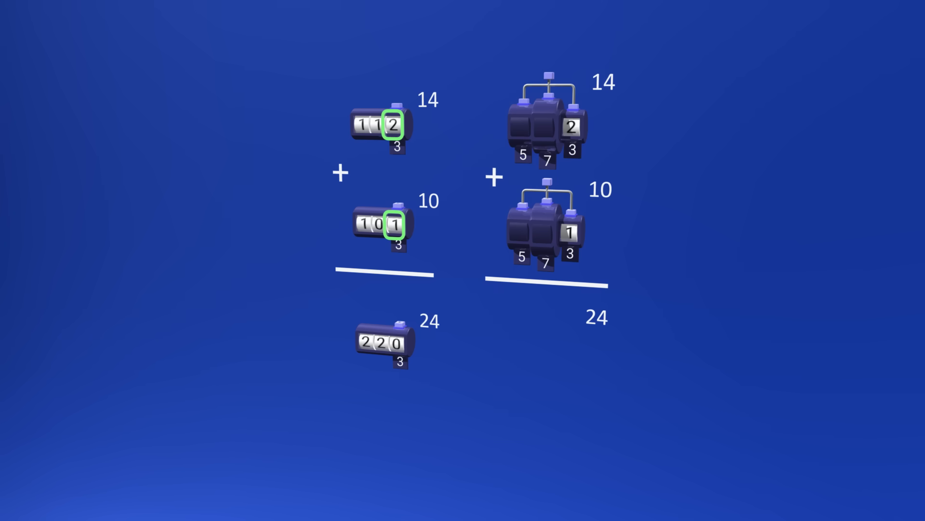
{"action": "left_click", "coordinate": [396, 344]}
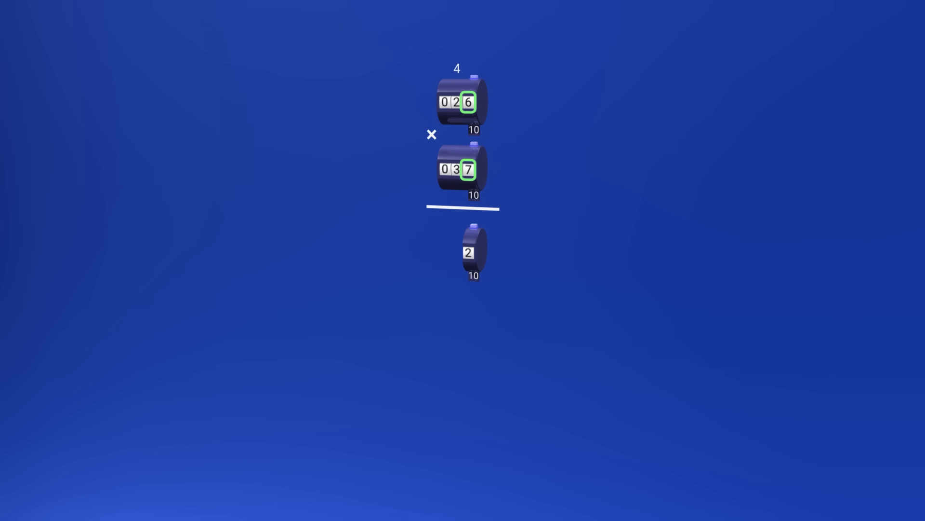
{"action": "left_click", "coordinate": [456, 101]}
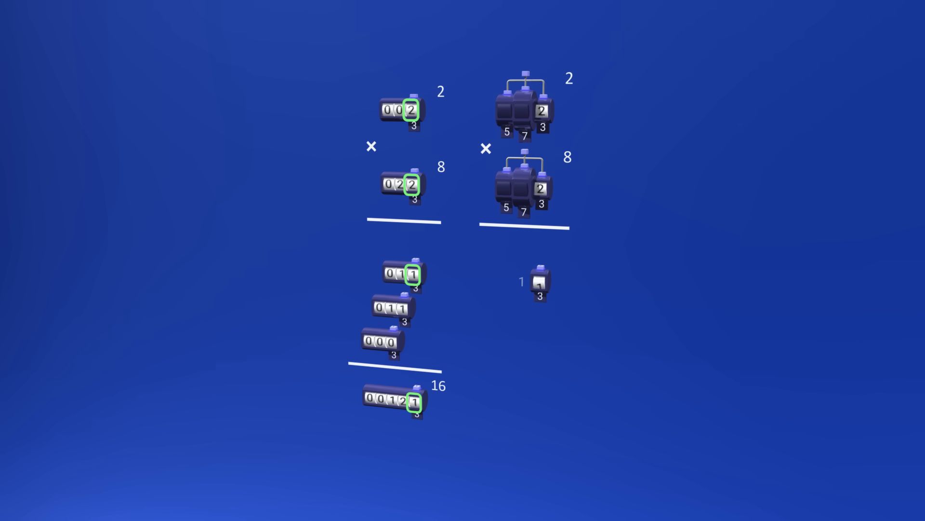
{"action": "left_click", "coordinate": [540, 283]}
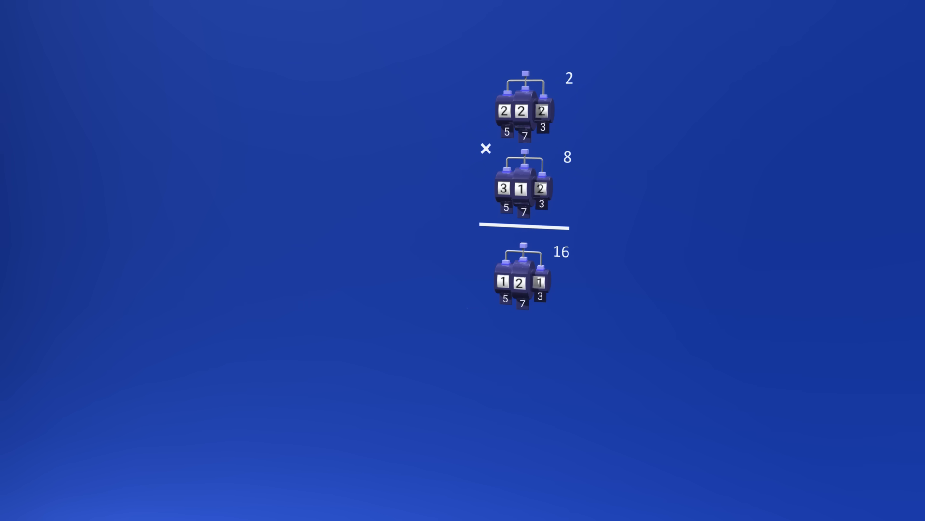
{"action": "left_click", "coordinate": [522, 277]}
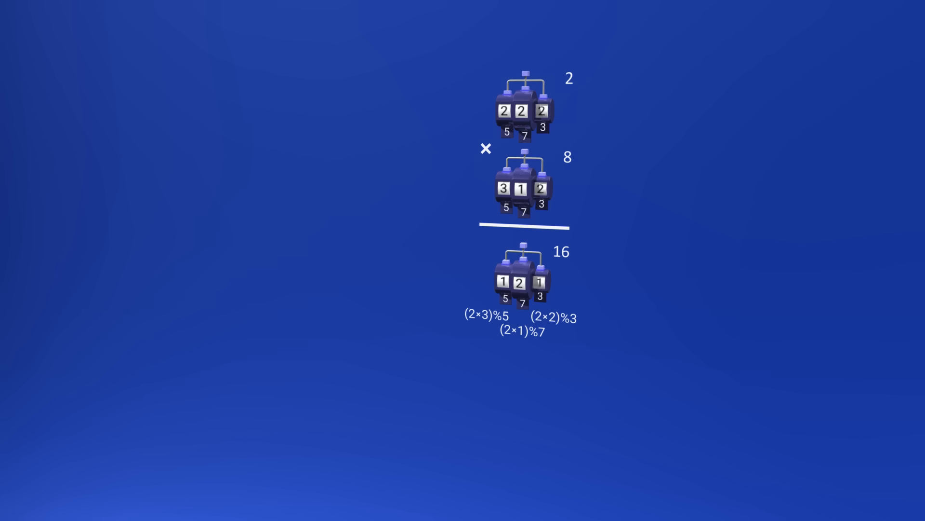